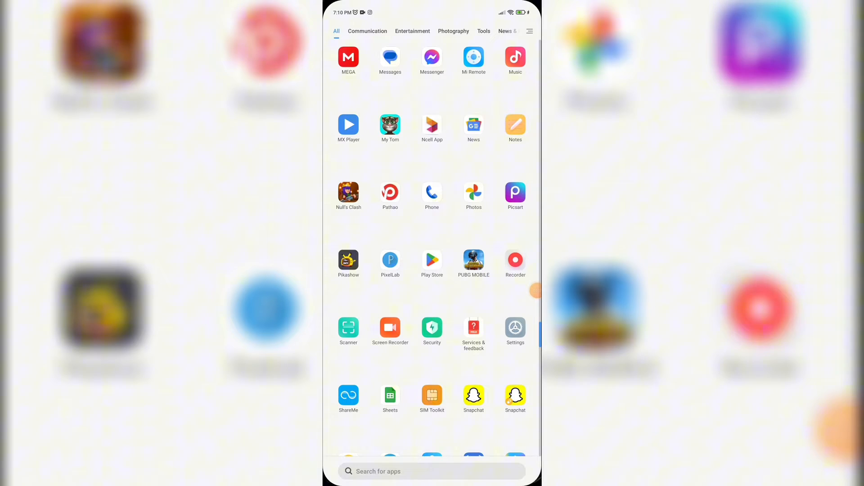
Launch Picsart from the Android app drawer.
click(515, 192)
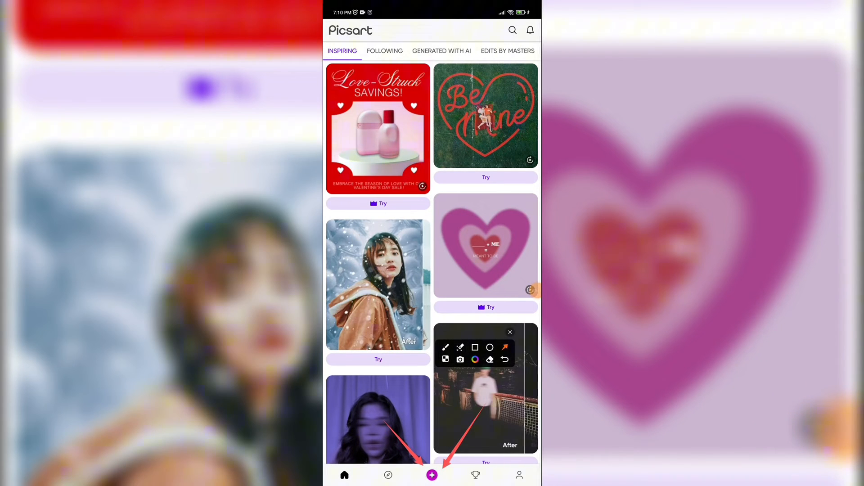
Start a new project from the purple plus button to reach the Create screen.
click(431, 475)
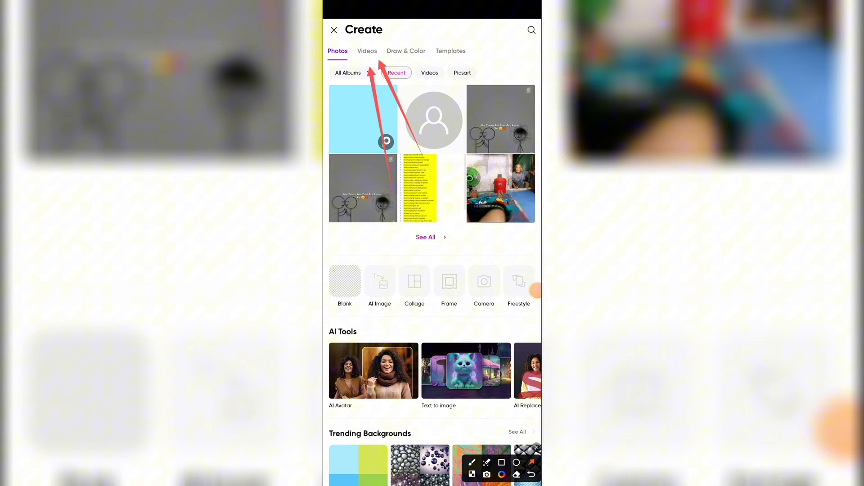
click(367, 51)
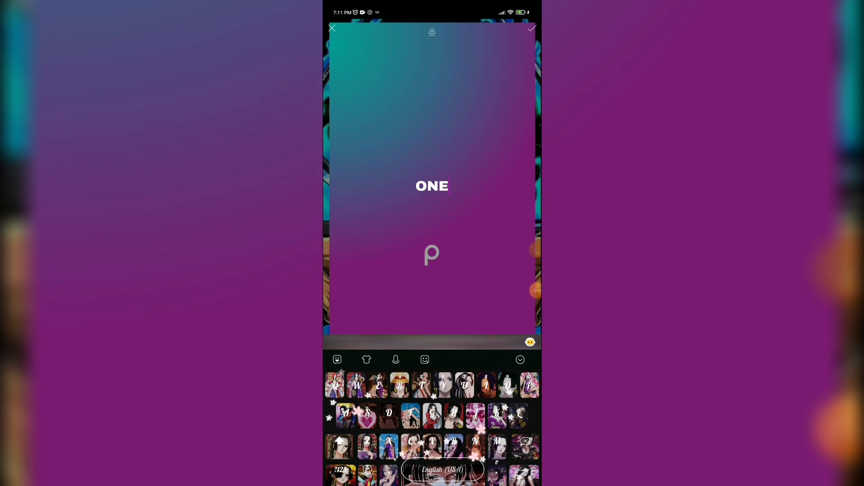
Complete the text as ONE2STEP and apply it onto the gradient video.
text(STEP)
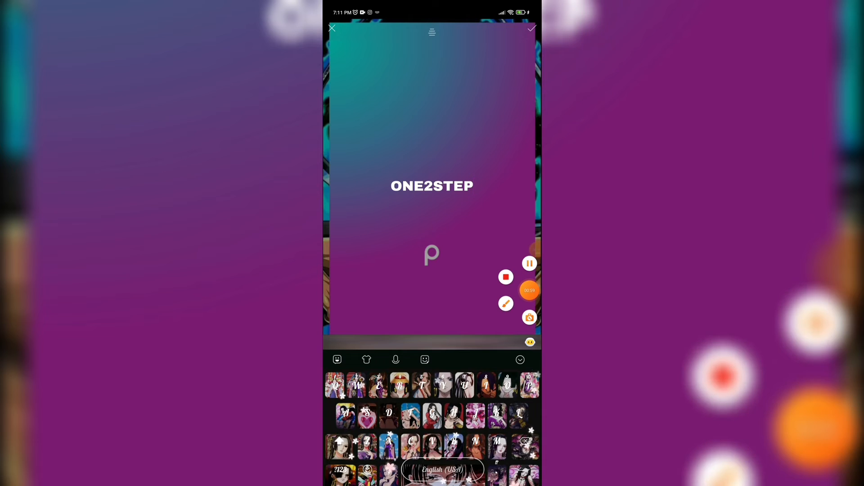
click(505, 276)
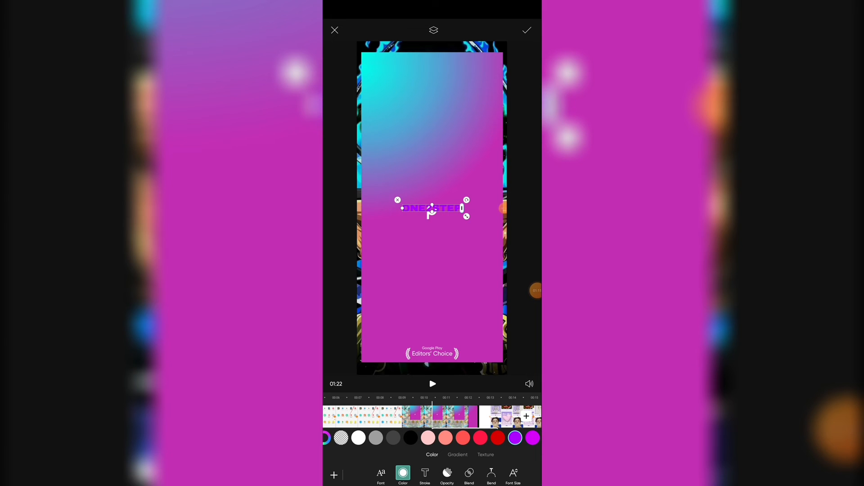
Give ONE2STEP a gradient fill and a stroke of 20, then move it lower on the frame.
click(458, 454)
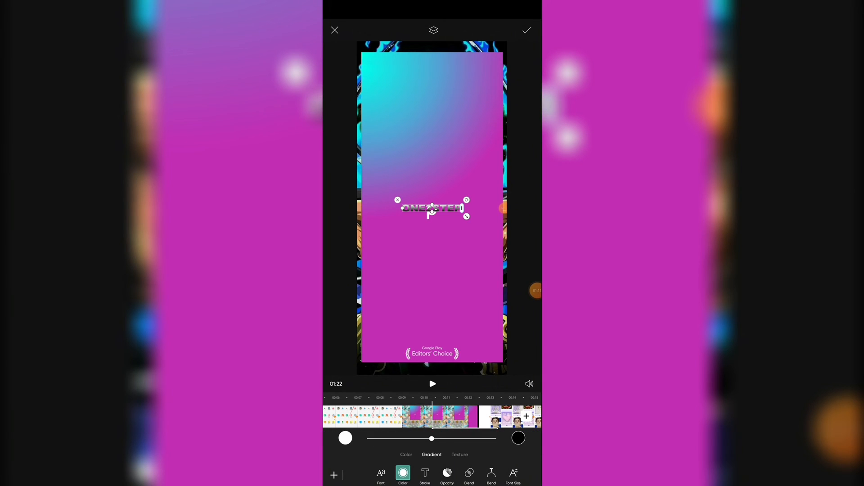
click(424, 475)
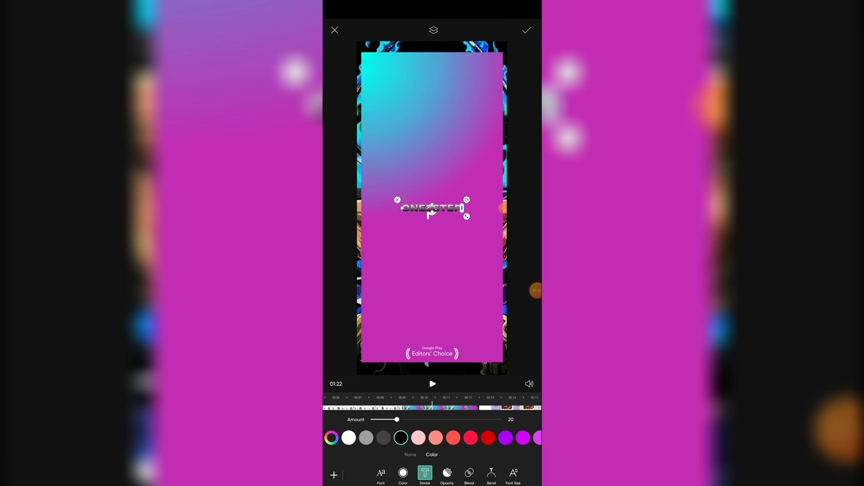
drag(433, 208, 433, 270)
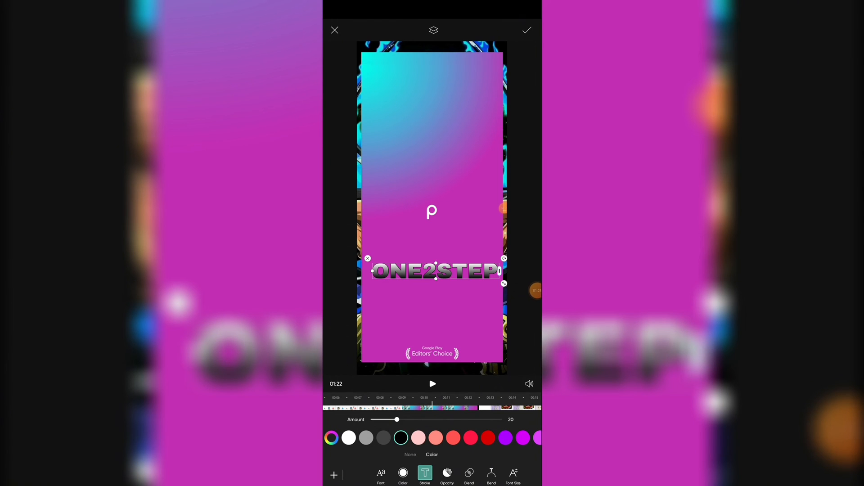